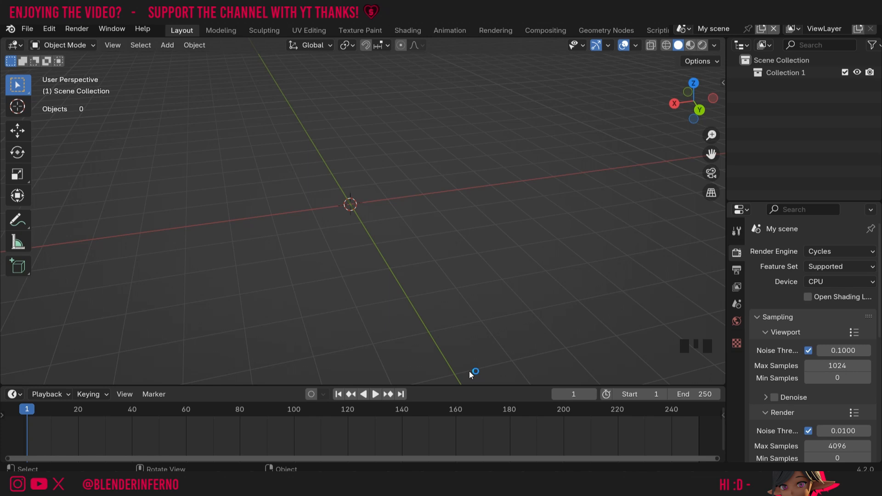
pyautogui.moveTo(470, 375)
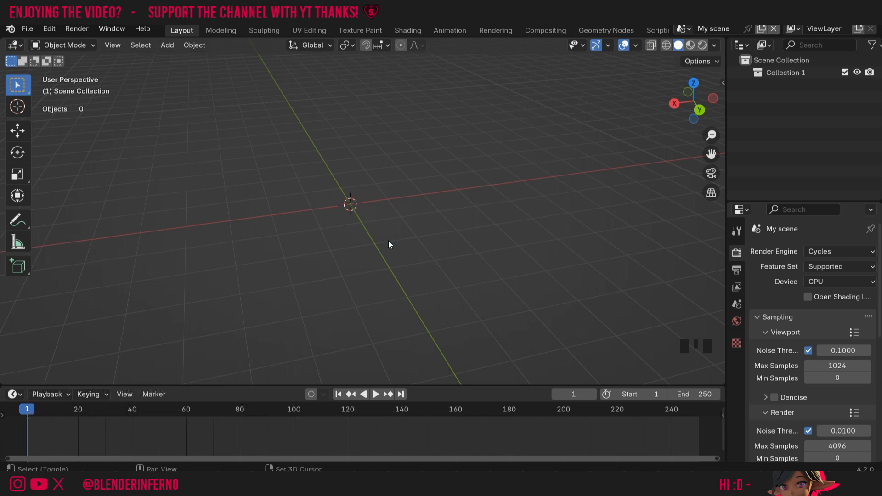
# Step: Add a UV sphere at the scene origin and apply Shade Smooth to it
pyautogui.click(166, 45)
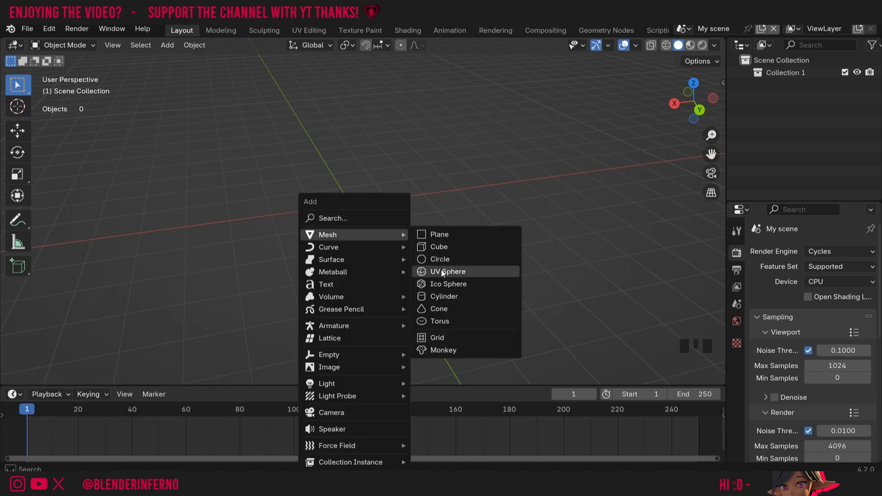
pyautogui.click(447, 272)
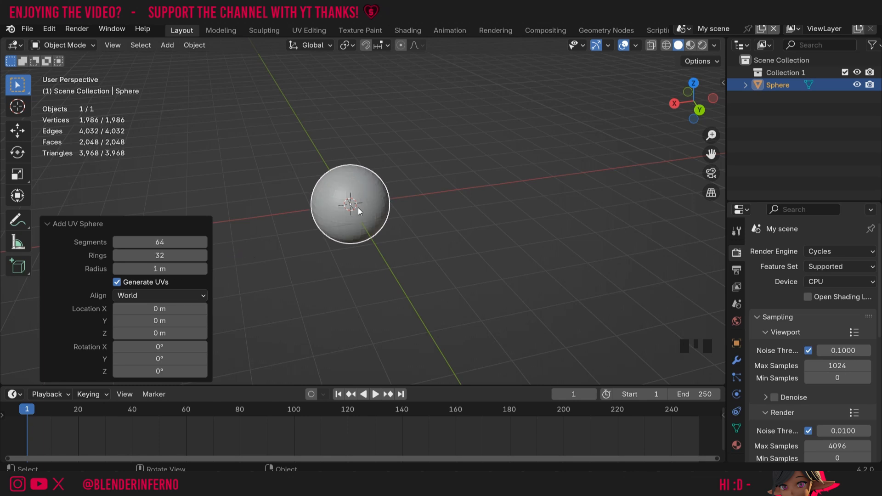
pyautogui.rightClick(358, 211)
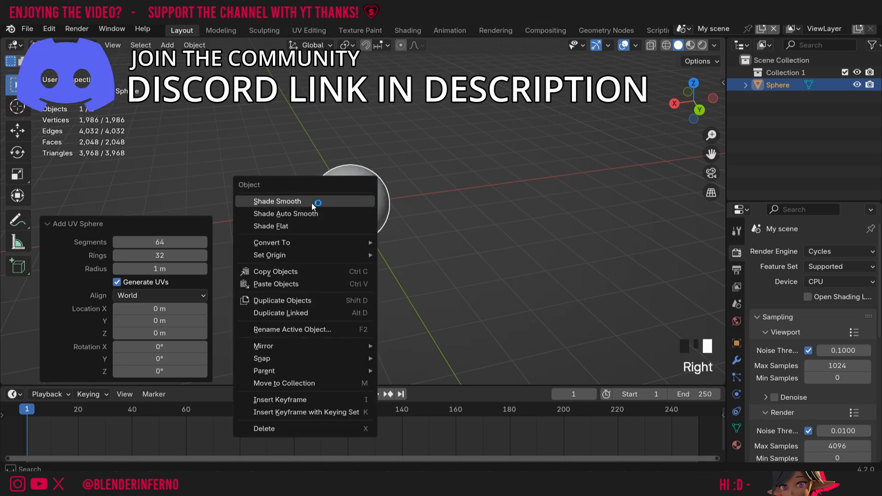
pyautogui.click(277, 201)
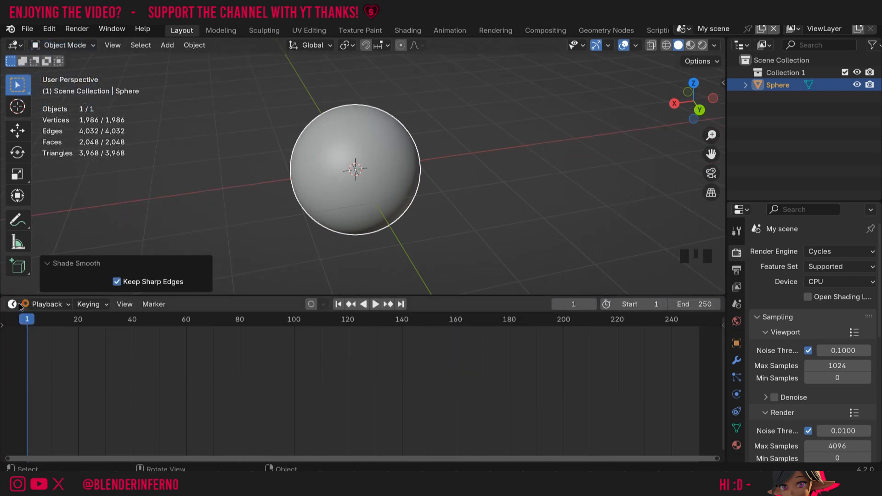
# Step: Turn the lower area into an Object-type Shader Editor and create a new material
pyautogui.click(11, 304)
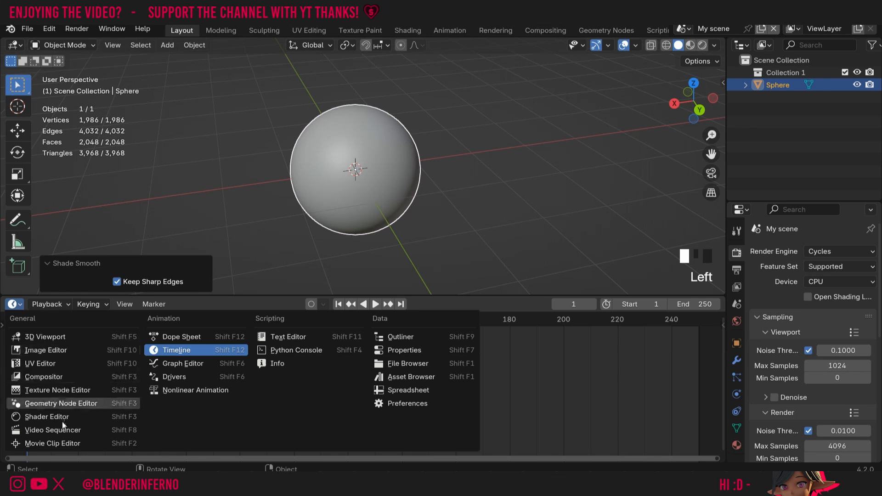
pyautogui.click(47, 416)
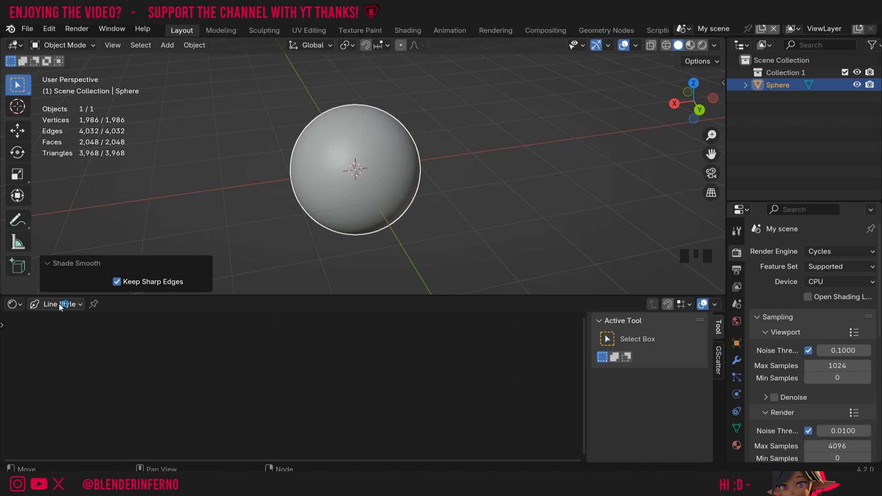
pyautogui.click(55, 304)
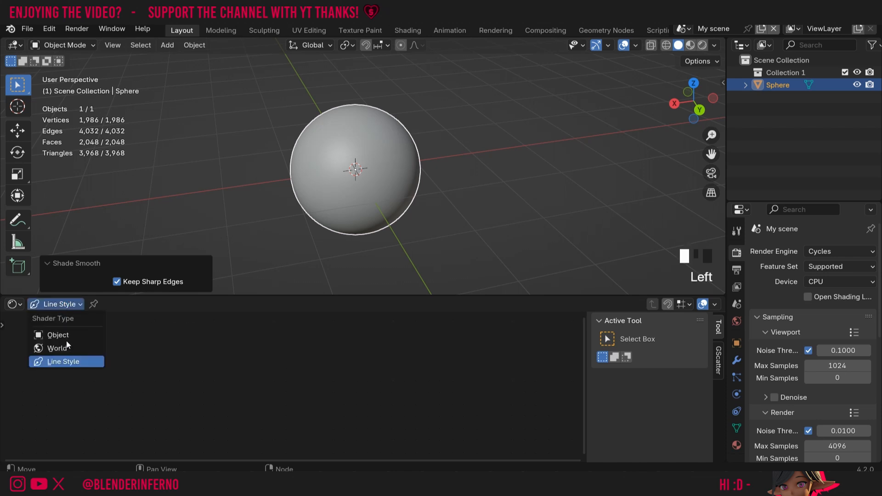
pyautogui.click(57, 335)
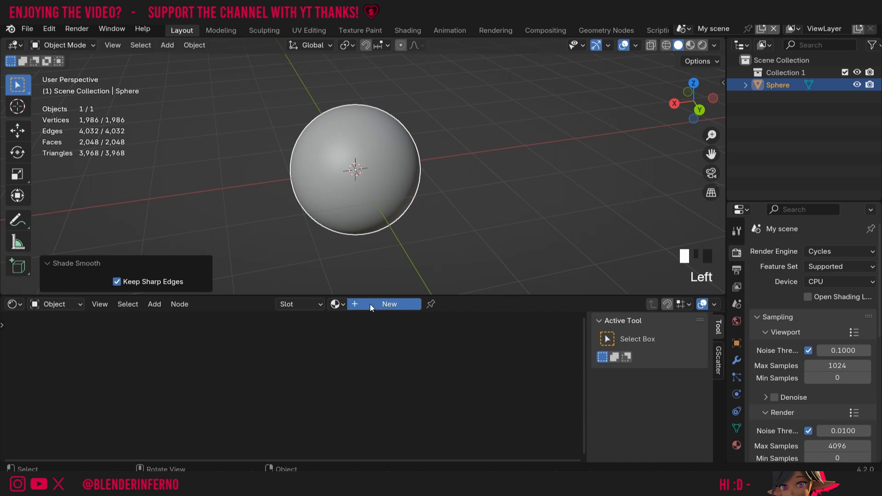
pyautogui.click(388, 304)
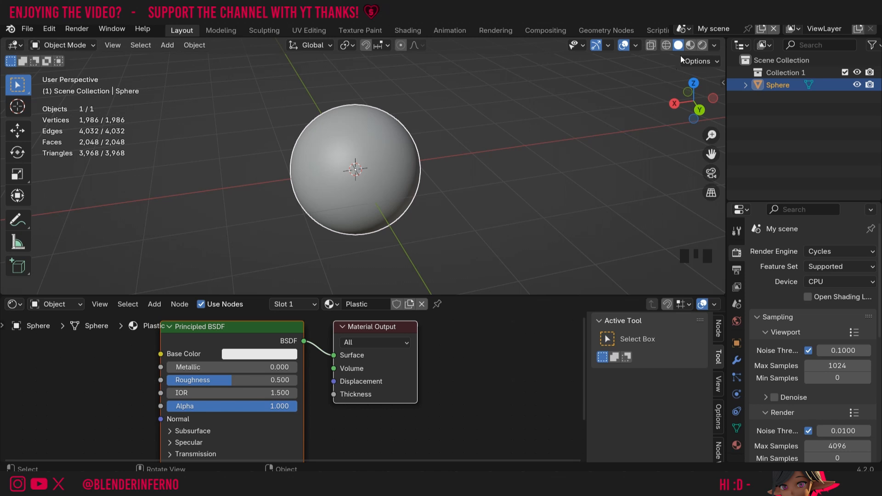
pyautogui.moveTo(692, 45)
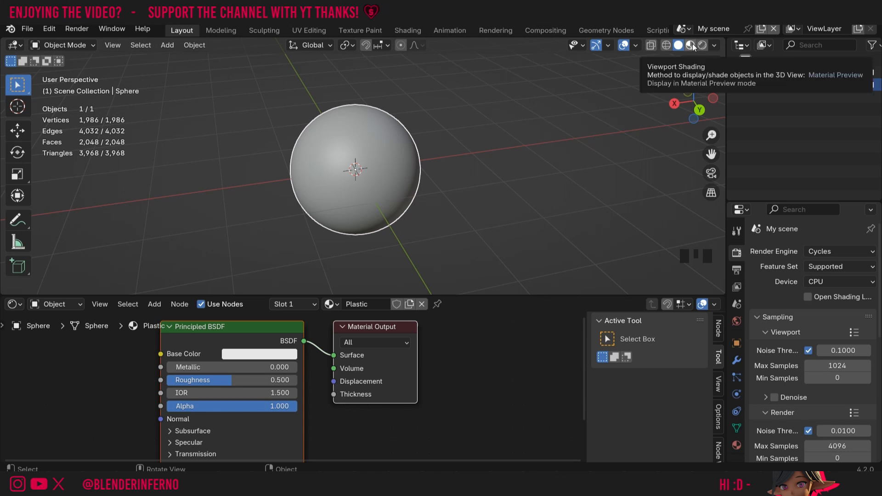
# Step: Enable material preview, switch to EEVEE with raytracing, and raise maximum roughness to 1
pyautogui.click(692, 45)
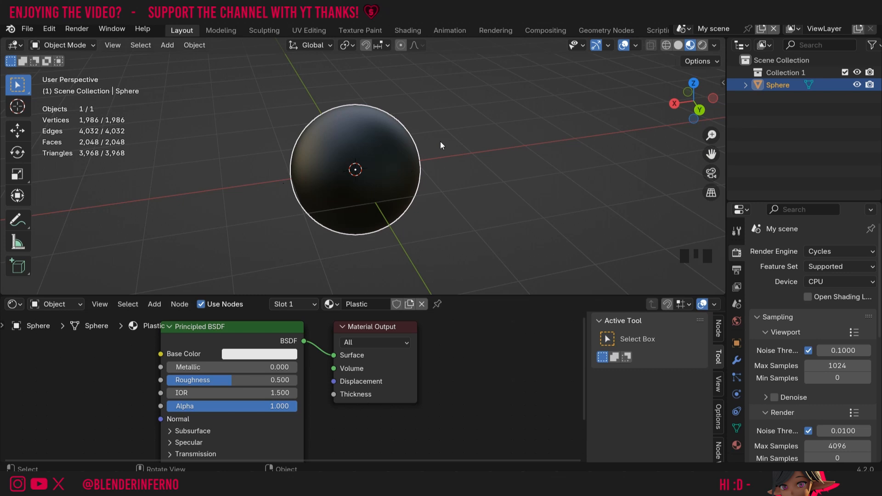
pyautogui.moveTo(439, 194)
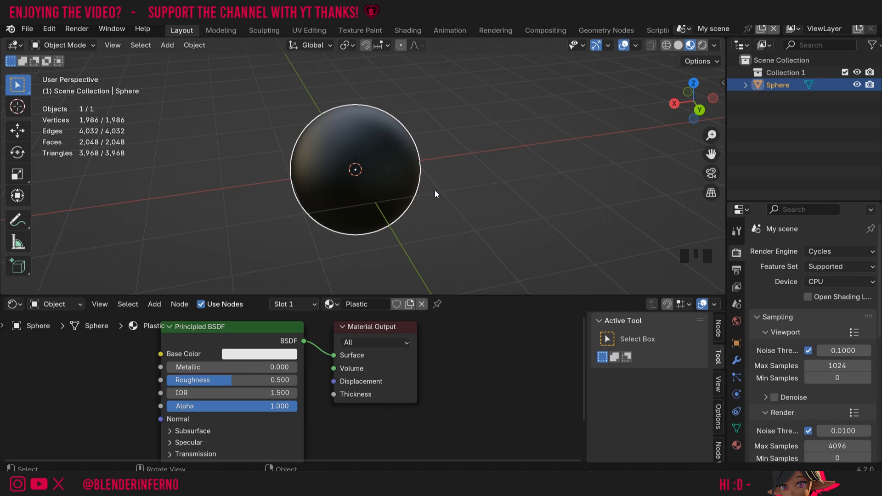
pyautogui.moveTo(652, 247)
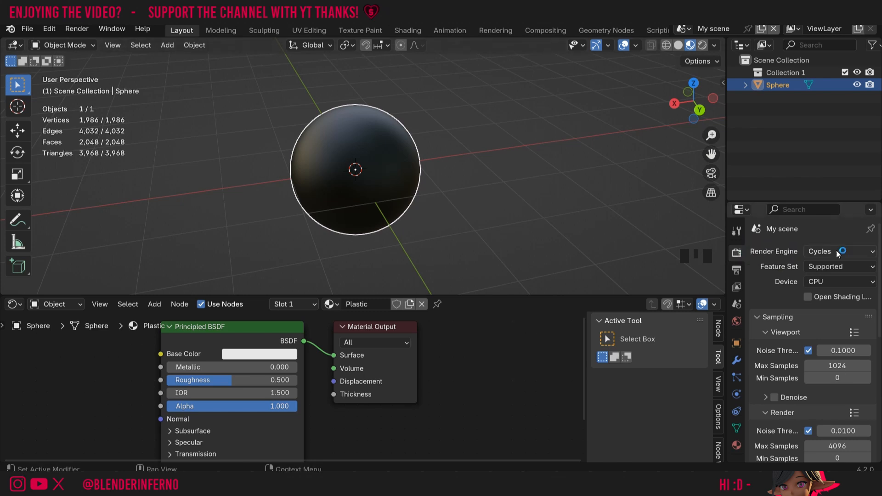
pyautogui.click(838, 251)
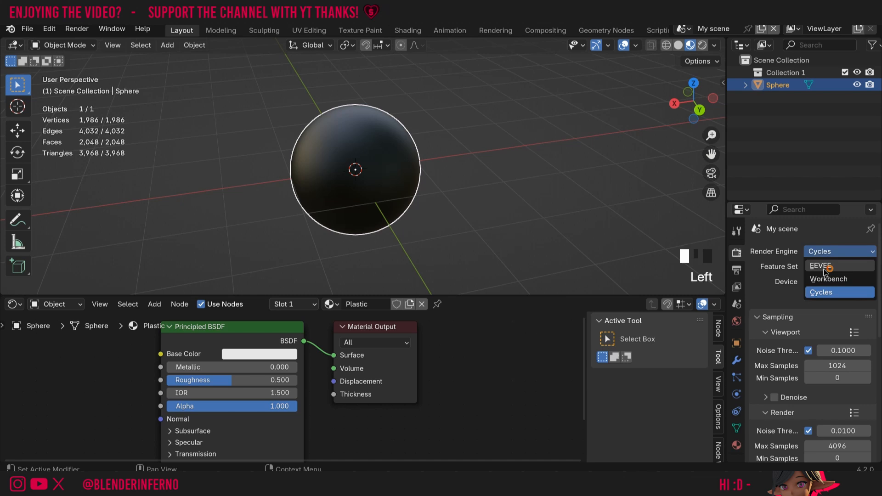
pyautogui.scroll(-3)
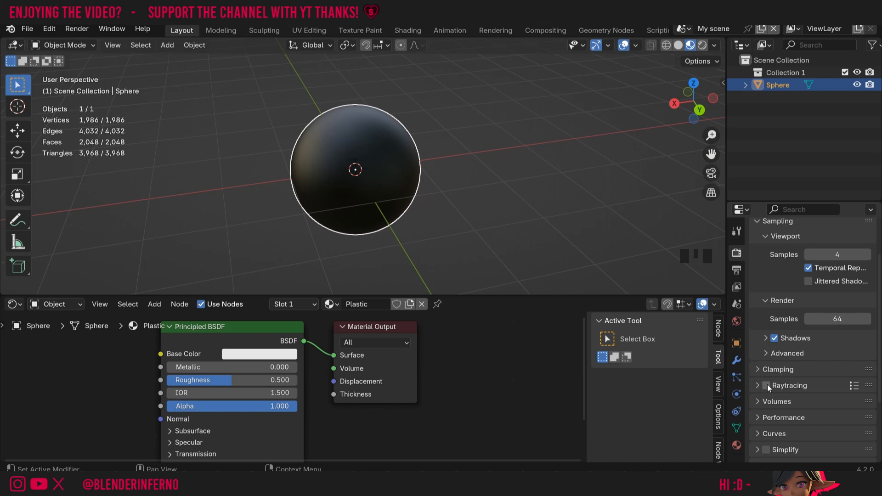
pyautogui.moveTo(767, 386)
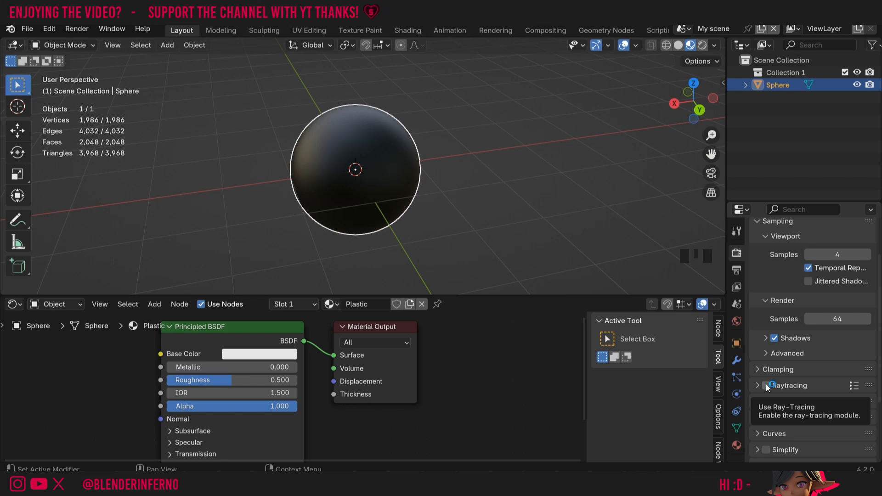
pyautogui.click(765, 386)
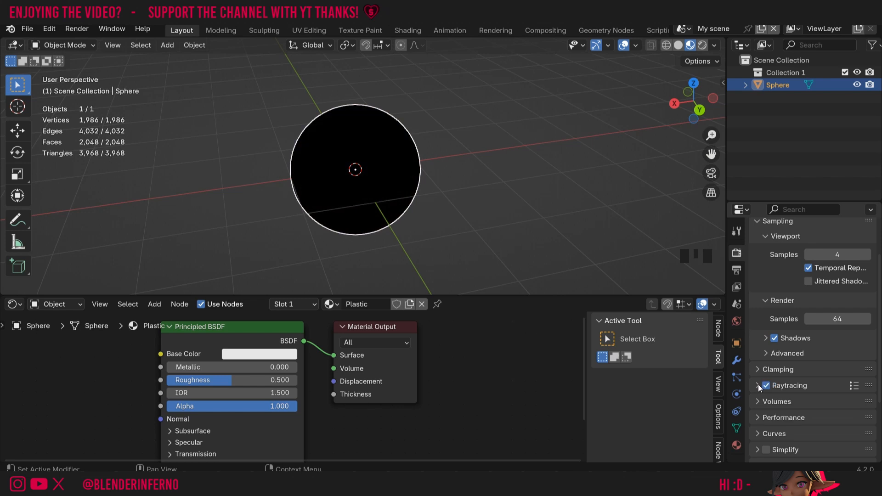
pyautogui.scroll(-3)
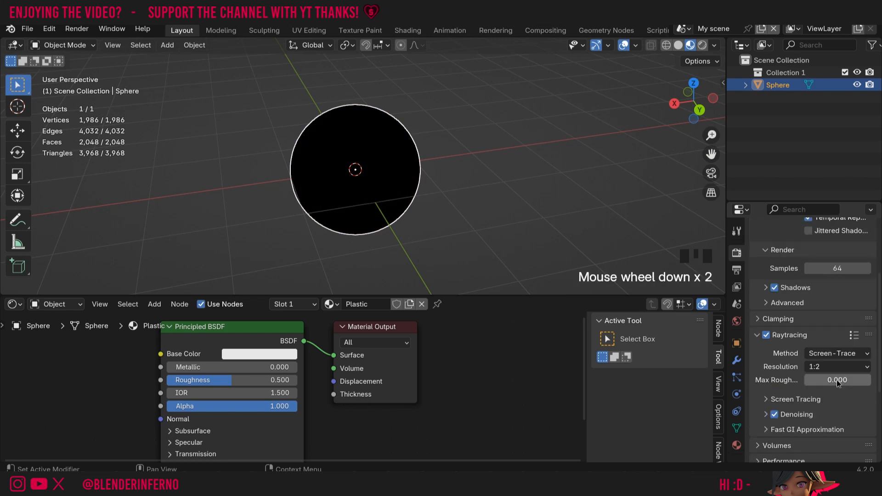
pyautogui.click(838, 380)
pyautogui.write('1.000')
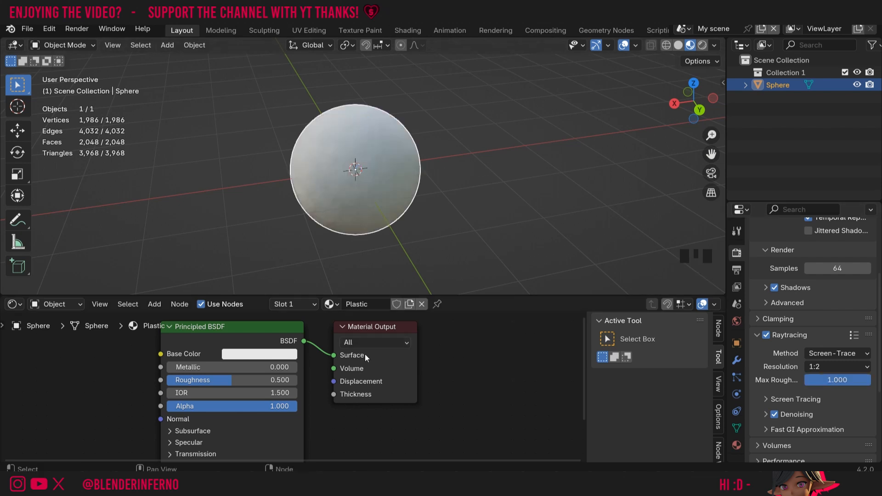
pyautogui.moveTo(256, 341)
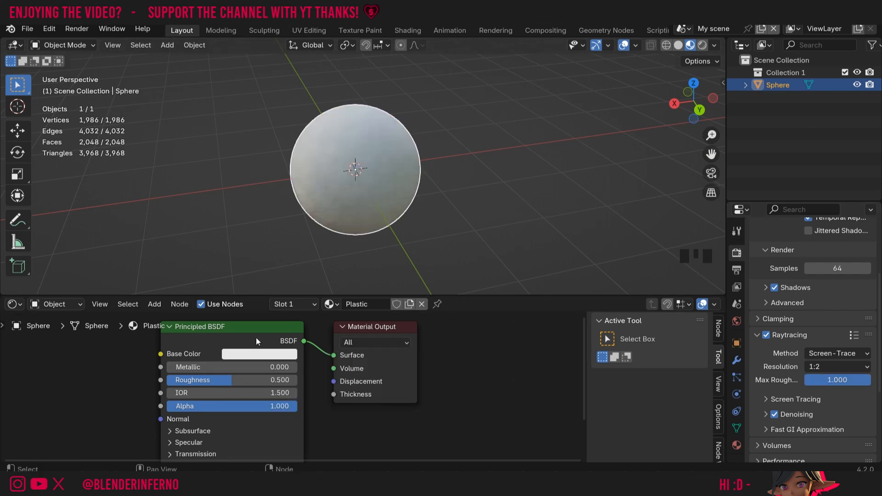
pyautogui.moveTo(258, 354)
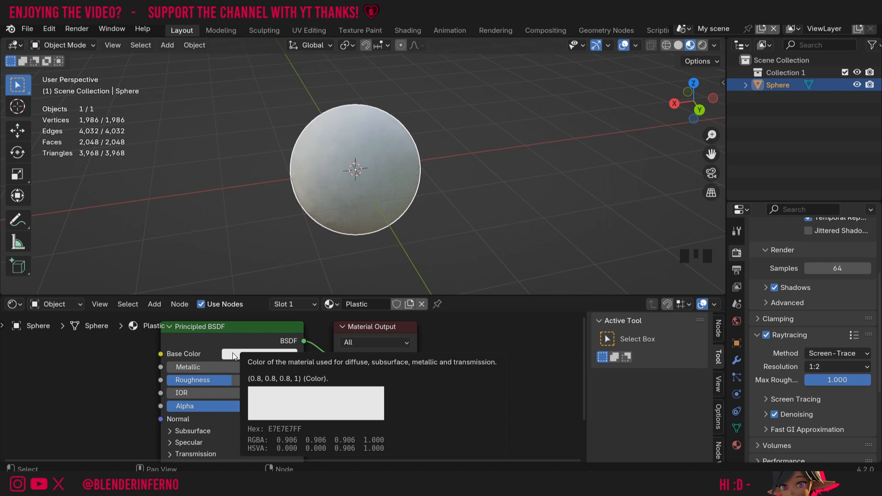
# Step: Make the Plastic material blue with Roughness 0.05 and IOR 1.46
pyautogui.click(259, 353)
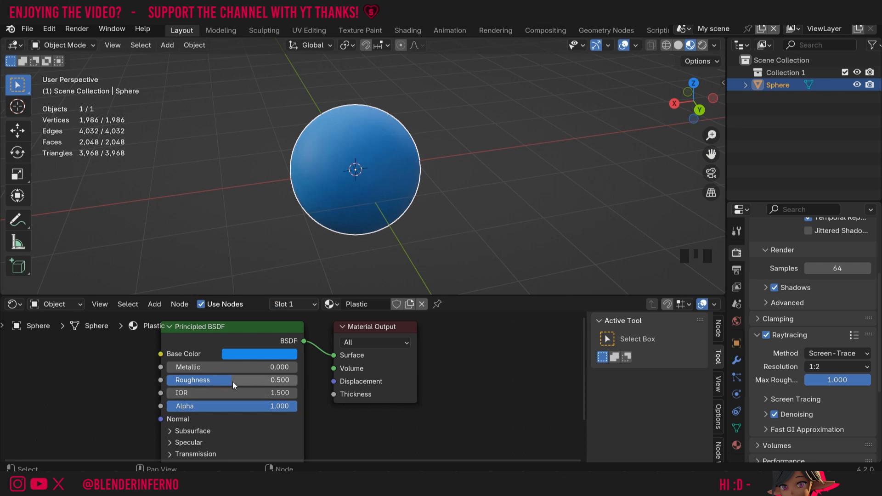
pyautogui.moveTo(232, 380)
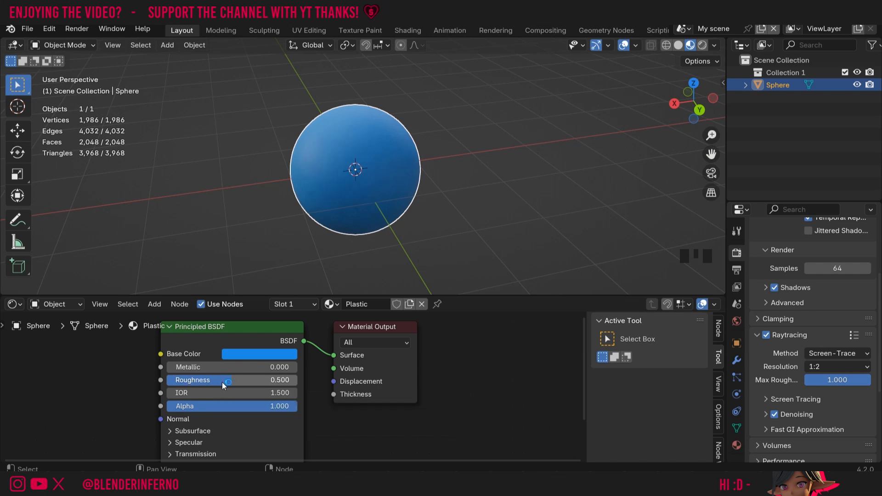
pyautogui.moveTo(230, 383)
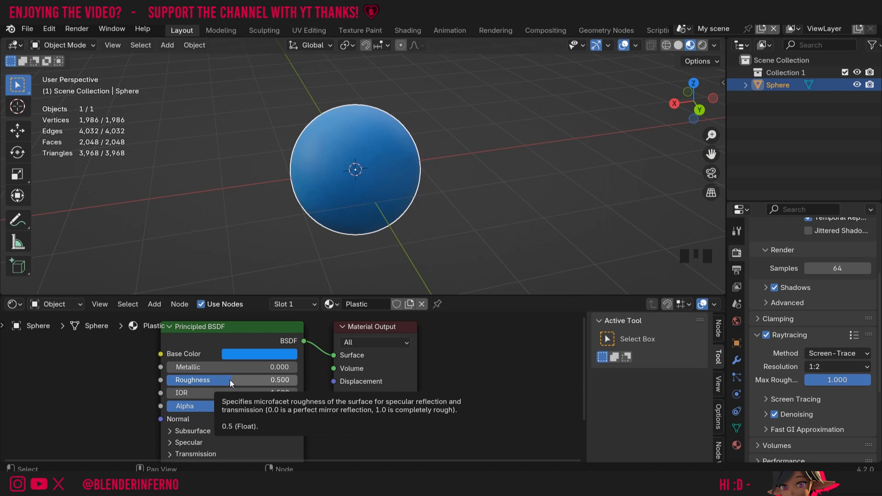
pyautogui.moveTo(230, 383)
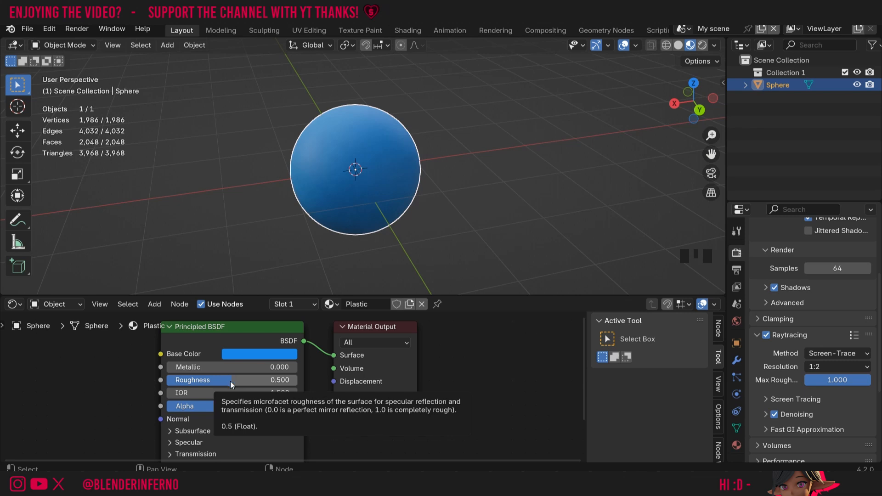
pyautogui.moveTo(230, 382)
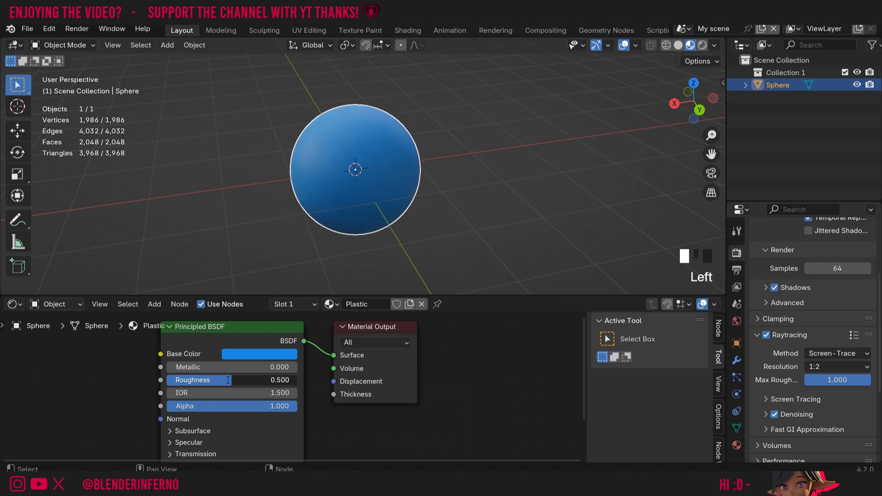
pyautogui.write('.05')
pyautogui.click(232, 392)
pyautogui.write('1.460')
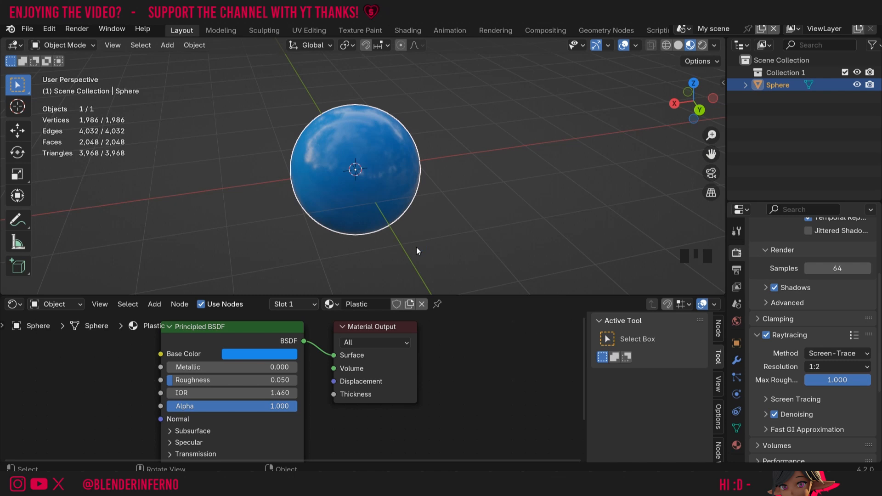
pyautogui.moveTo(441, 208)
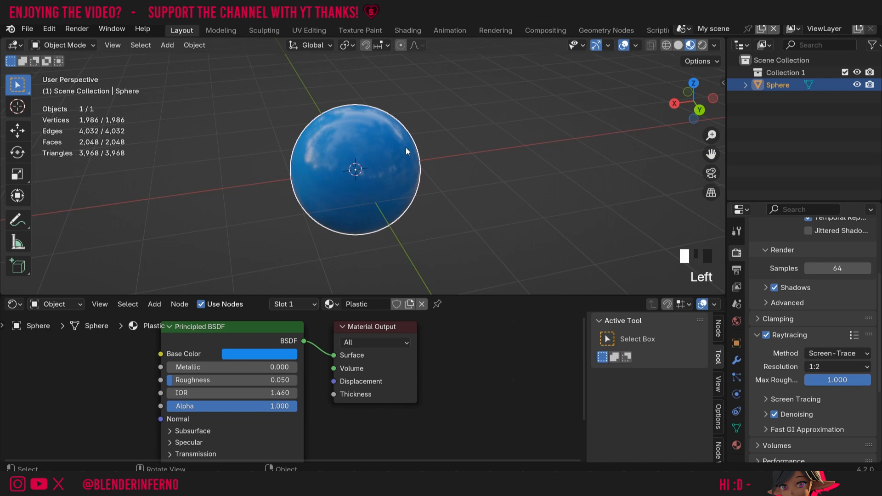
# Step: Duplicate the sphere beside the original and give it its own Plastic Seethrough material
pyautogui.press('Shift+D')
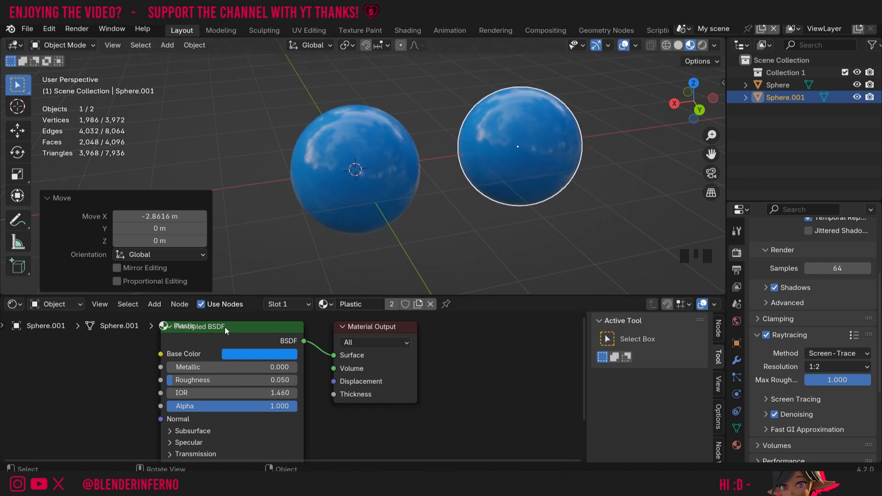
pyautogui.moveTo(376, 175)
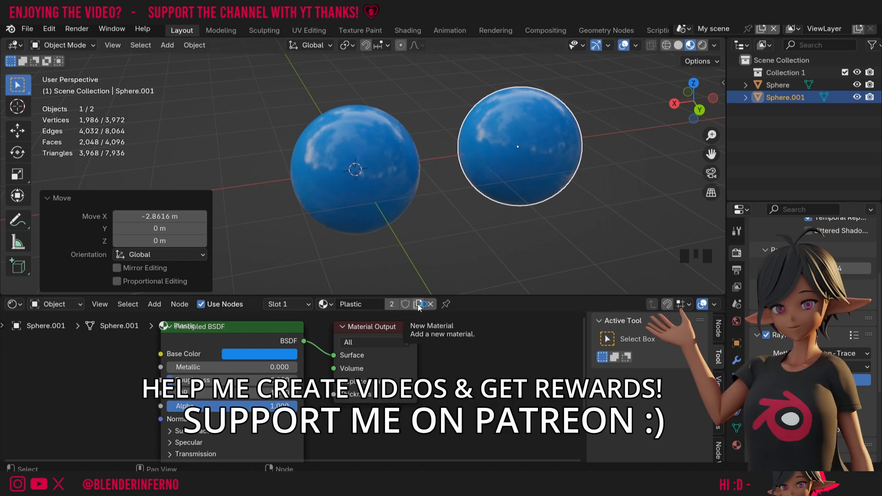
pyautogui.click(411, 303)
pyautogui.write(' Seethrough')
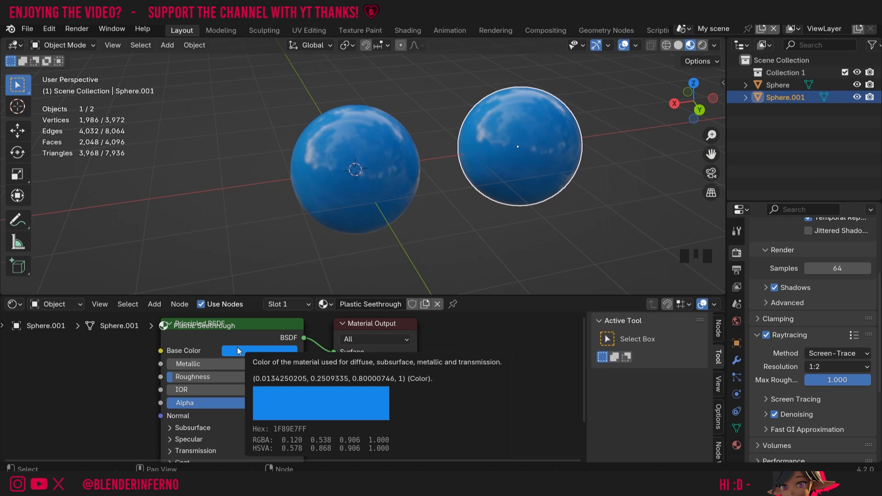
# Step: Set the copy's base colour to red and expand its Transmission settings
pyautogui.click(259, 350)
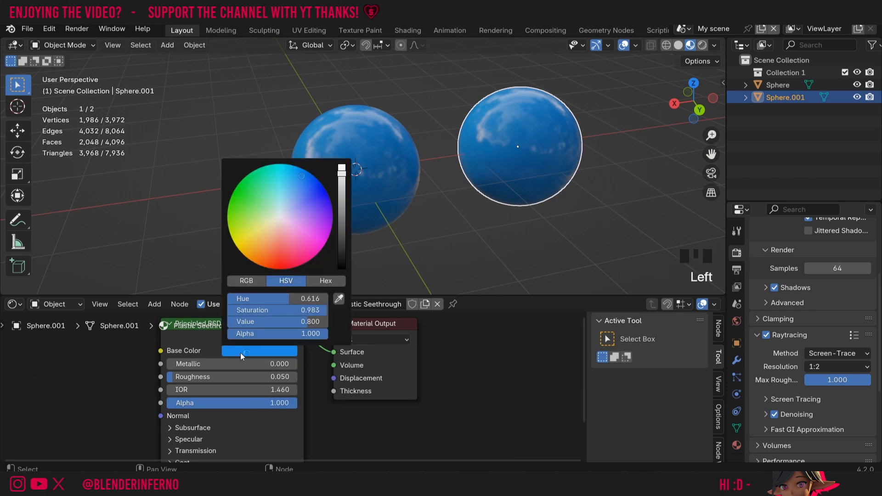
pyautogui.moveTo(281, 266)
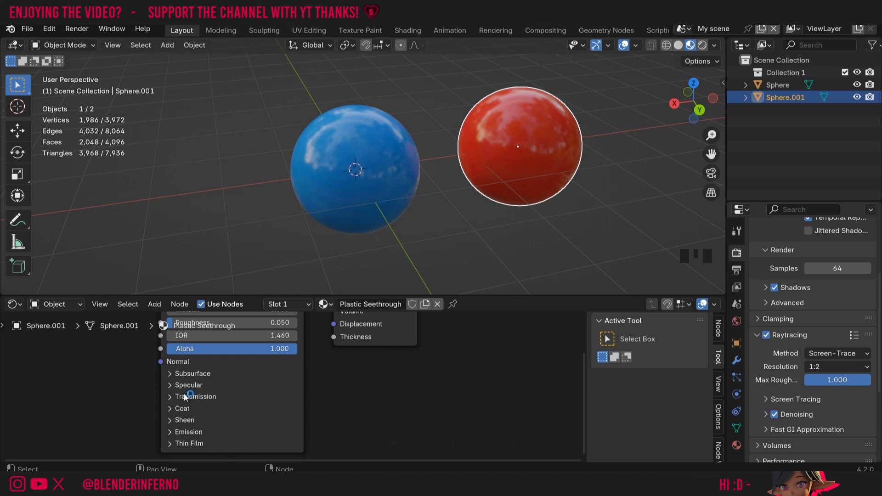
pyautogui.moveTo(174, 401)
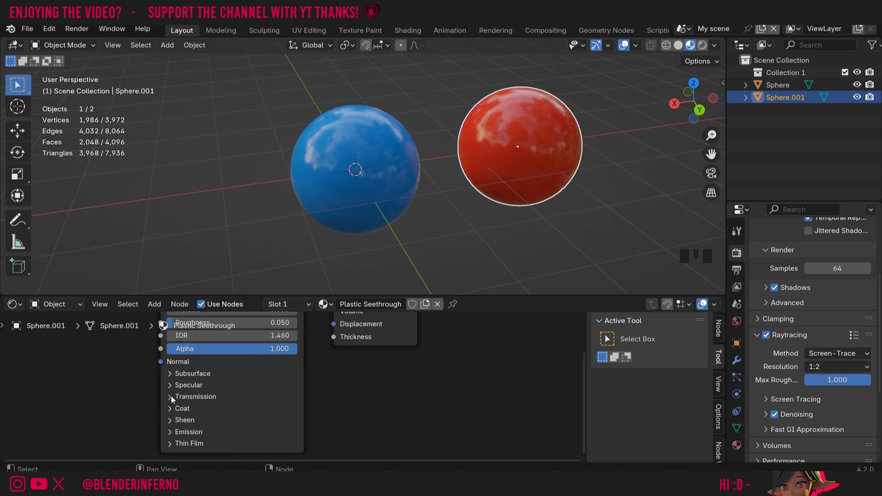
pyautogui.click(196, 396)
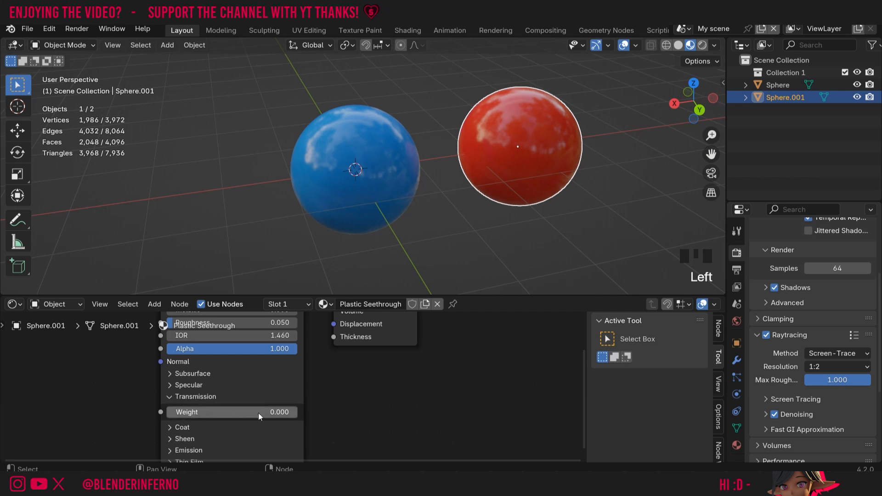
pyautogui.moveTo(204, 419)
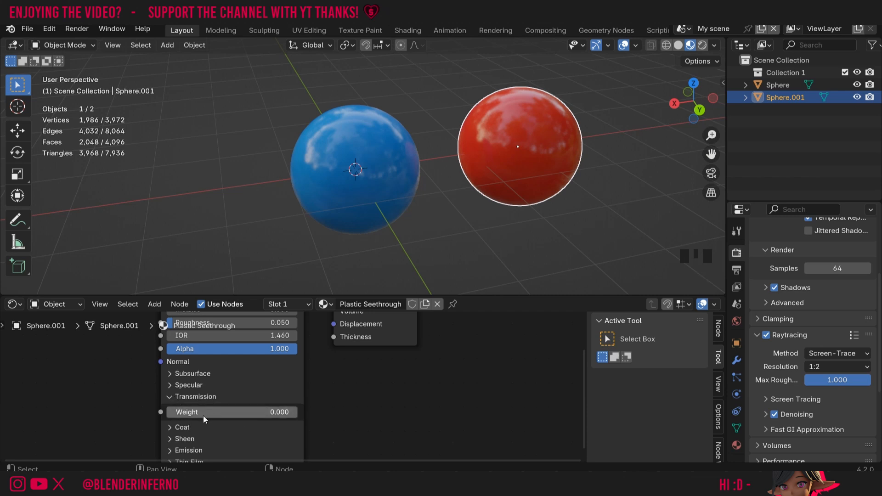
pyautogui.moveTo(214, 417)
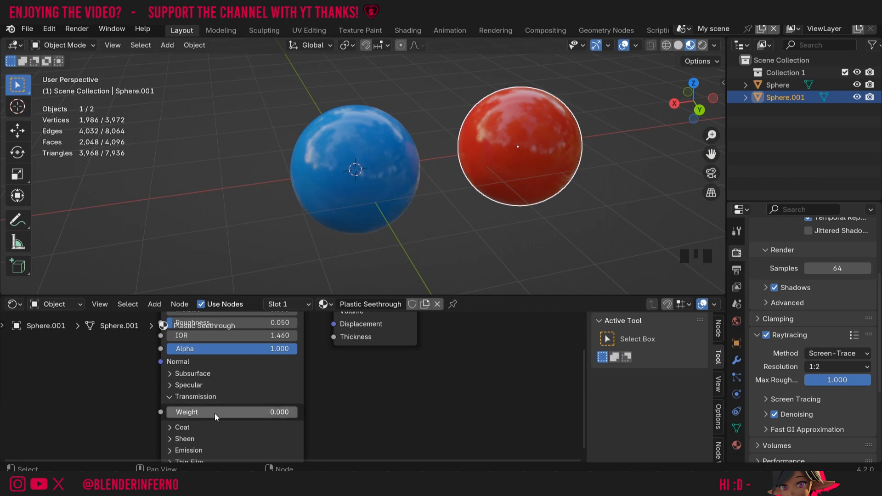